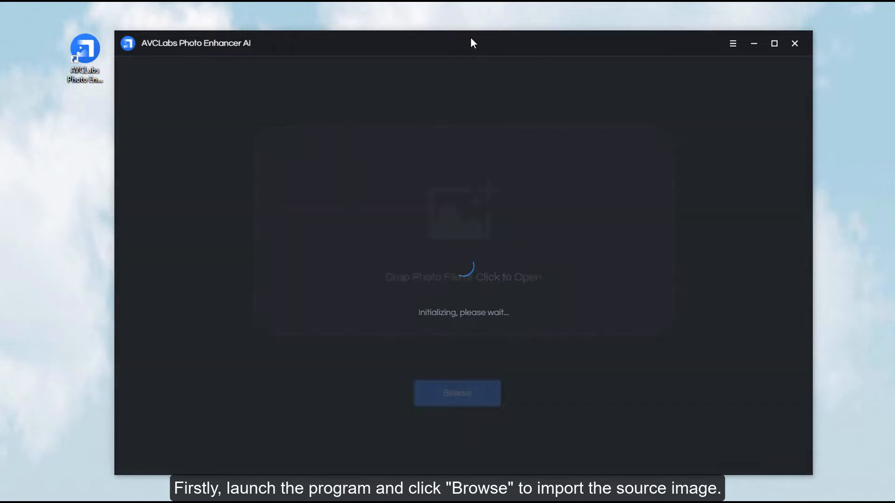
Browse to the Pictures folder and load bird1.jpg into the enhancer
left_click(456, 392)
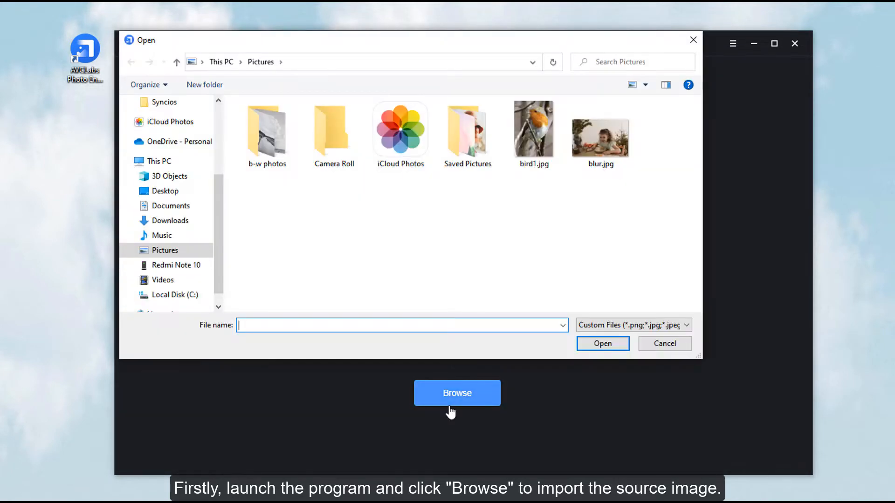
left_click(533, 129)
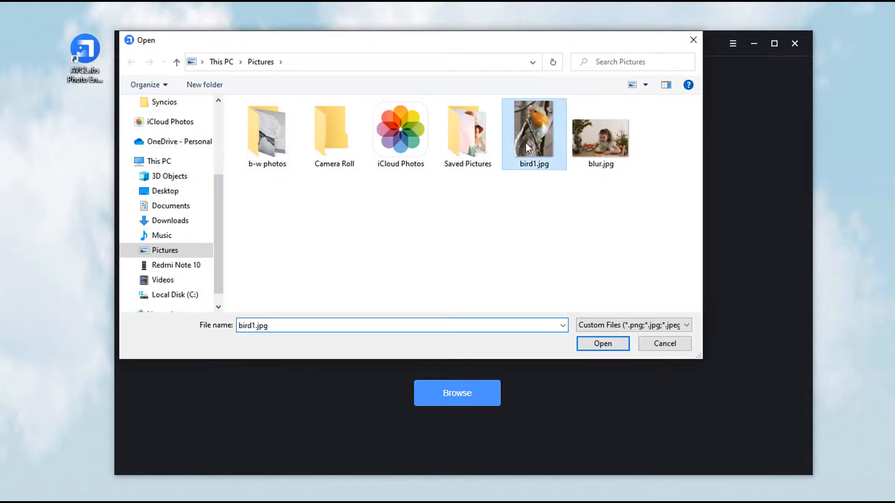
left_click(602, 344)
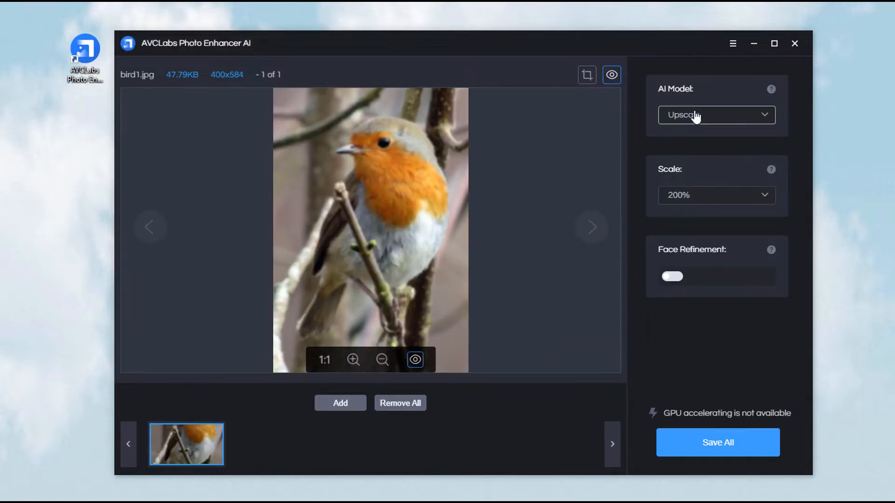
left_click(715, 195)
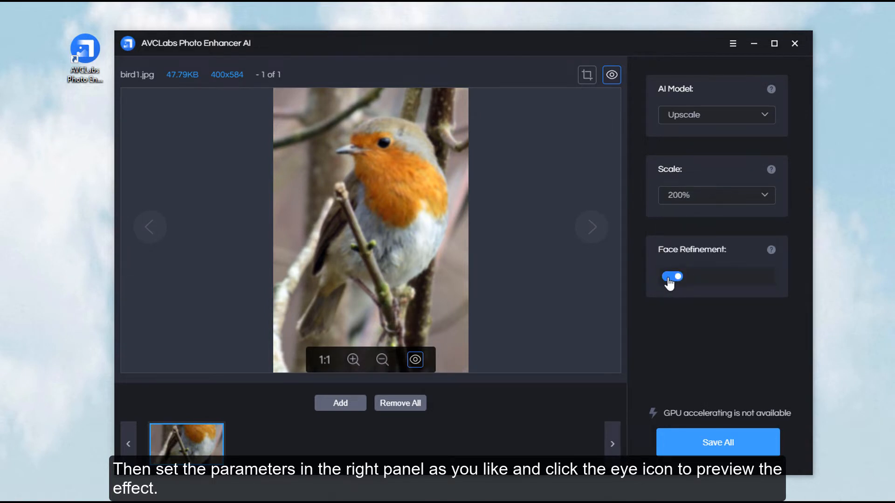
left_click(672, 277)
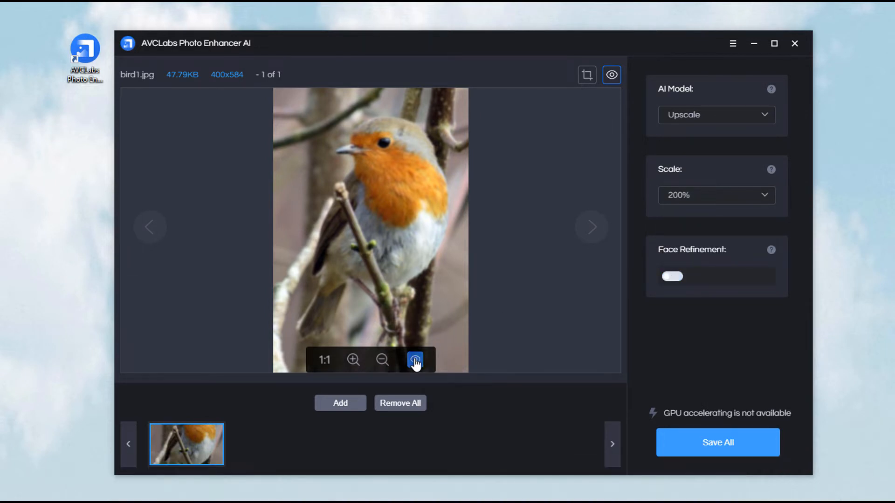
Generate the Upscale preview, fit it to window and inspect the split comparison zoomed in on the bird
left_click(717, 442)
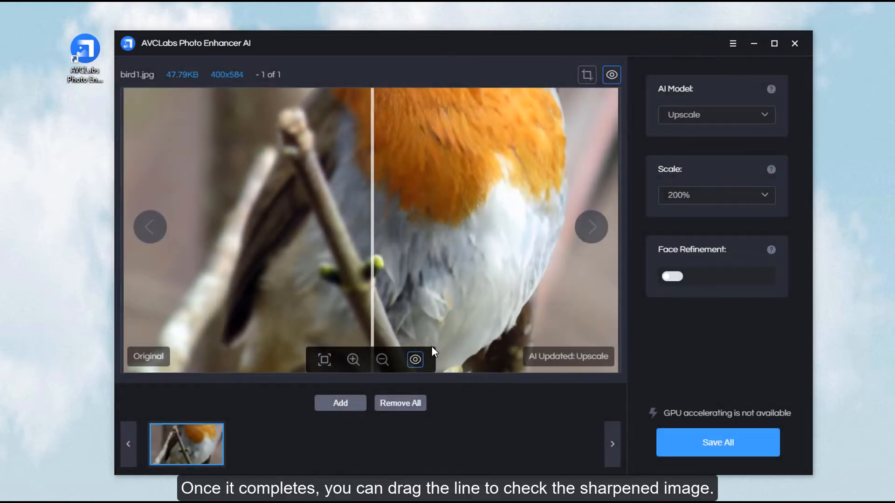
left_click(323, 360)
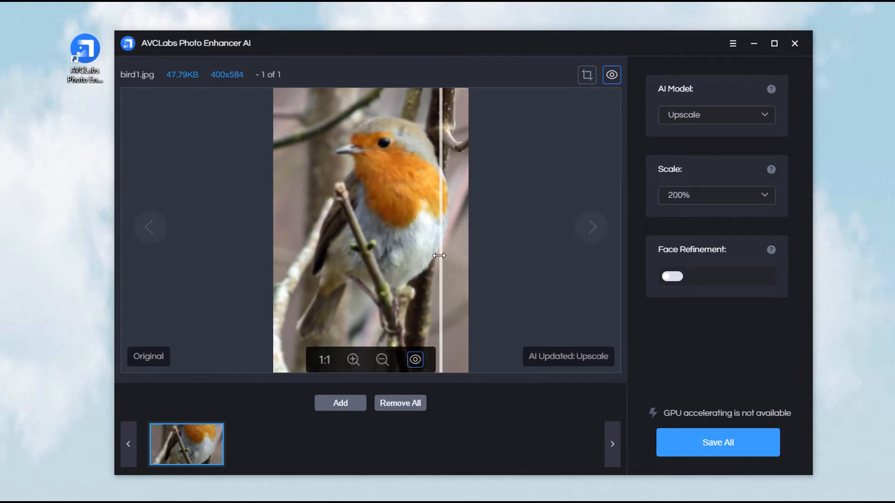
left_click_drag(442, 256, 348, 251)
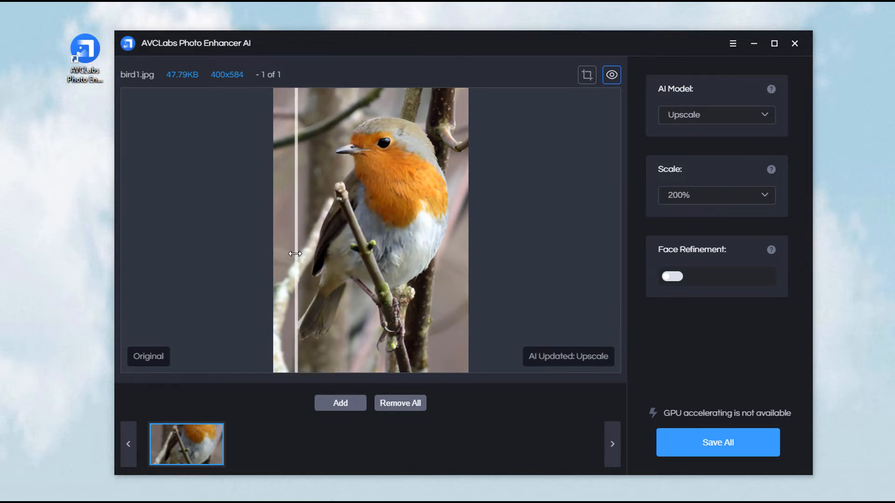
left_click(353, 359)
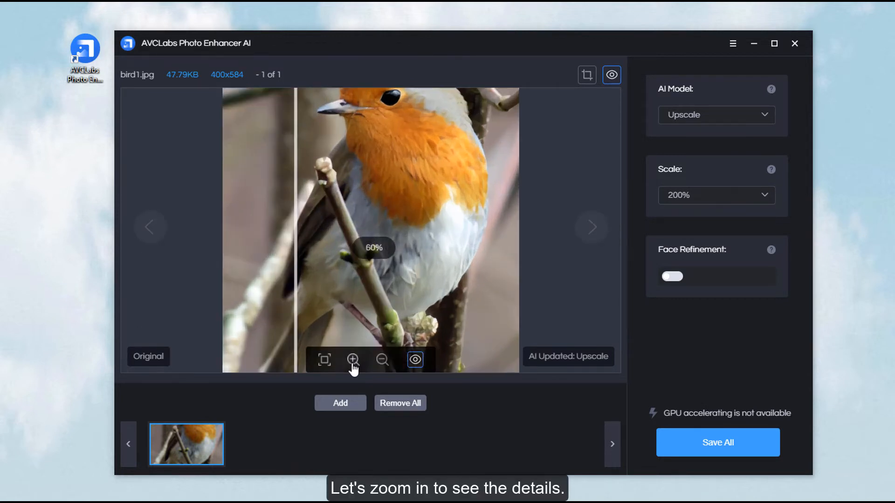
Zoom further and slide the comparison split across the bird's breast to check enhanced detail
left_click(352, 360)
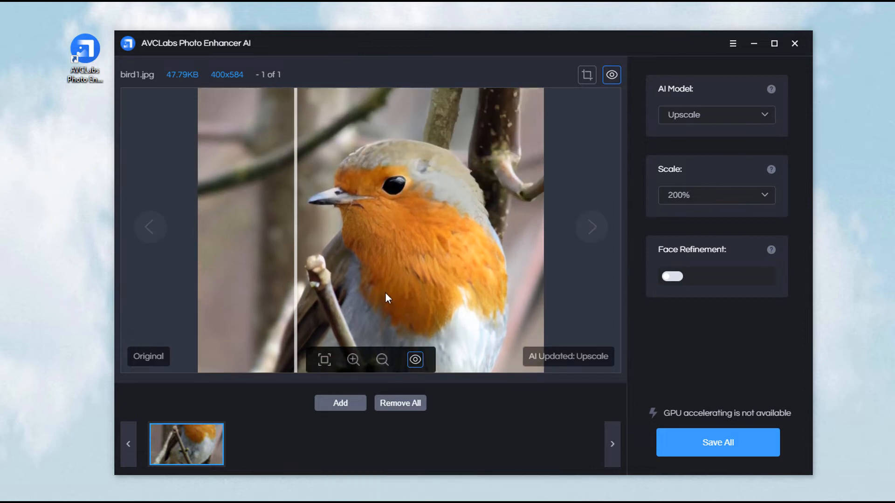
left_click_drag(296, 257, 403, 257)
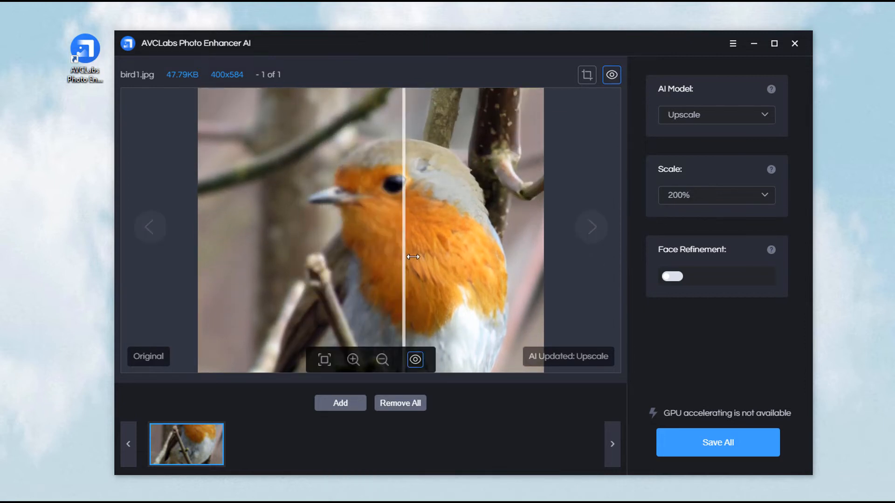
left_click_drag(413, 257, 319, 258)
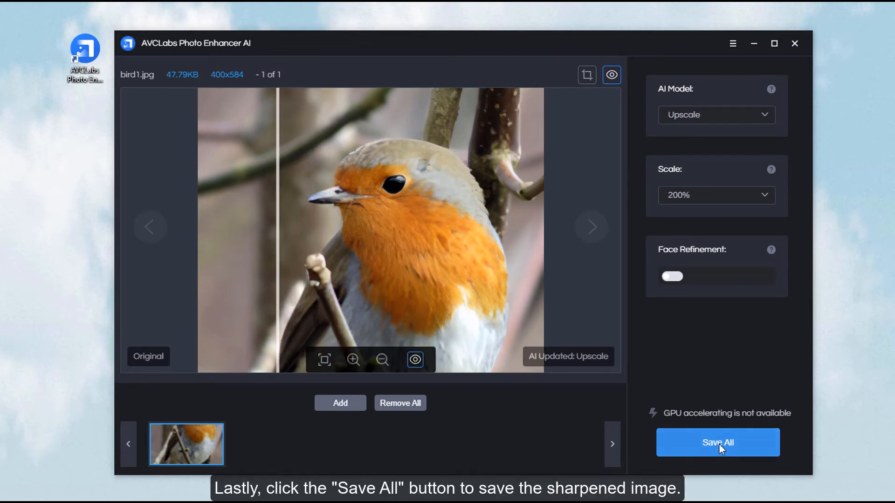
Save the result as bird1-FAST-x2.jpg, show the output folder and open the file in Photos
left_click(718, 442)
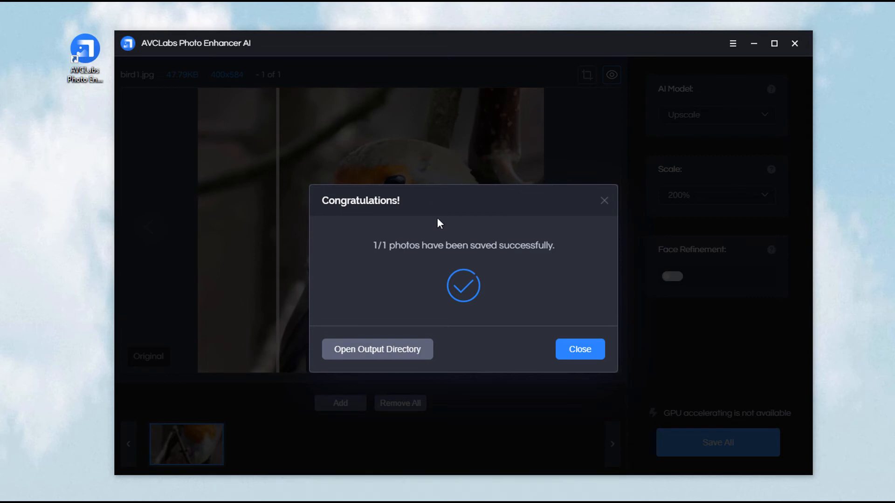
left_click(377, 350)
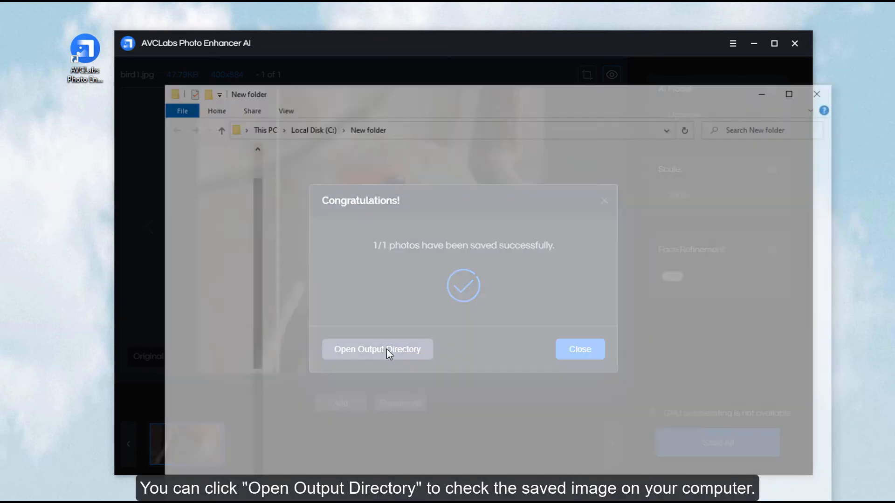
left_click(376, 348)
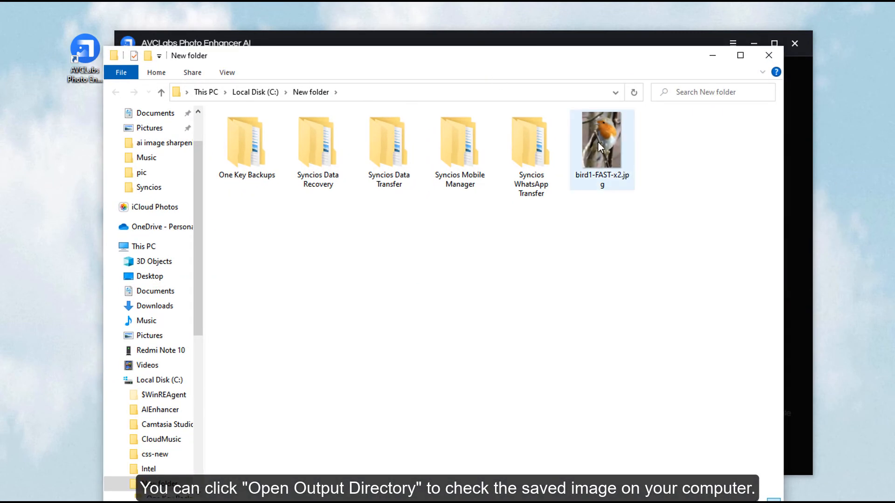
double_click(601, 138)
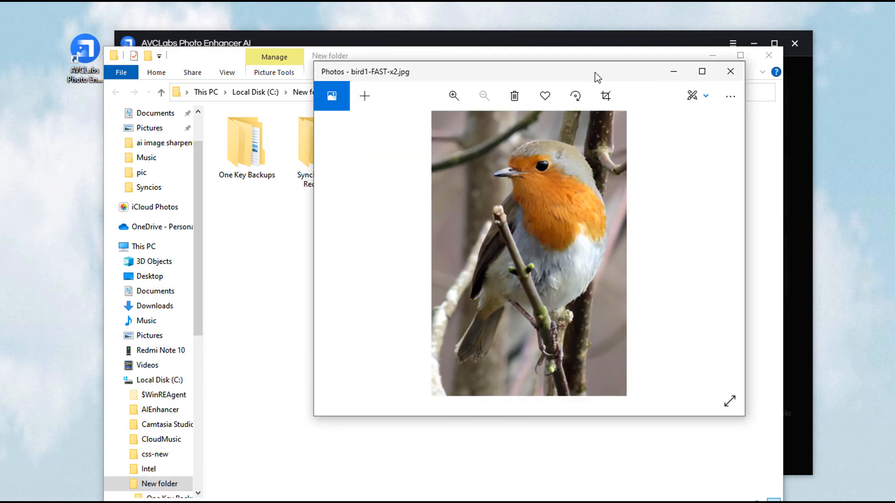